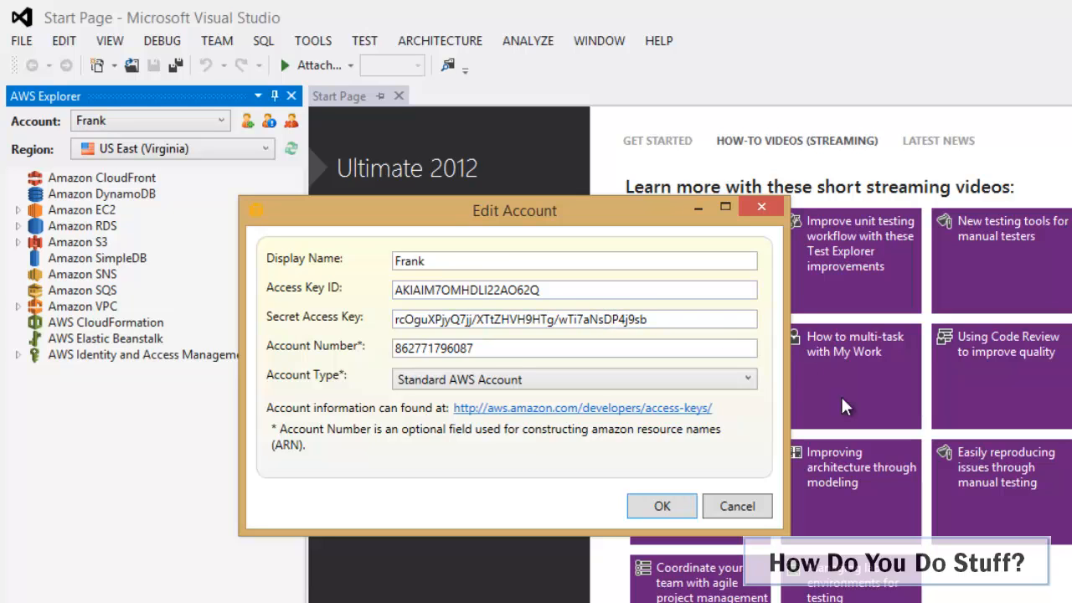
# Step: Accept the Frank account details for US East (Virginia), leaving the AWS services listed
pyautogui.click(737, 506)
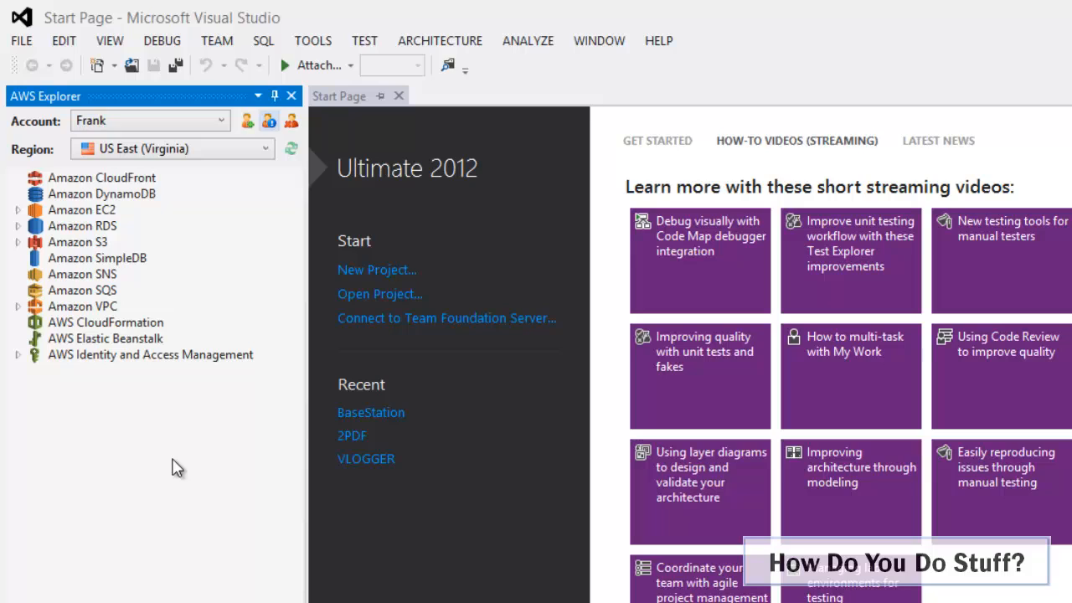
pyautogui.click(100, 194)
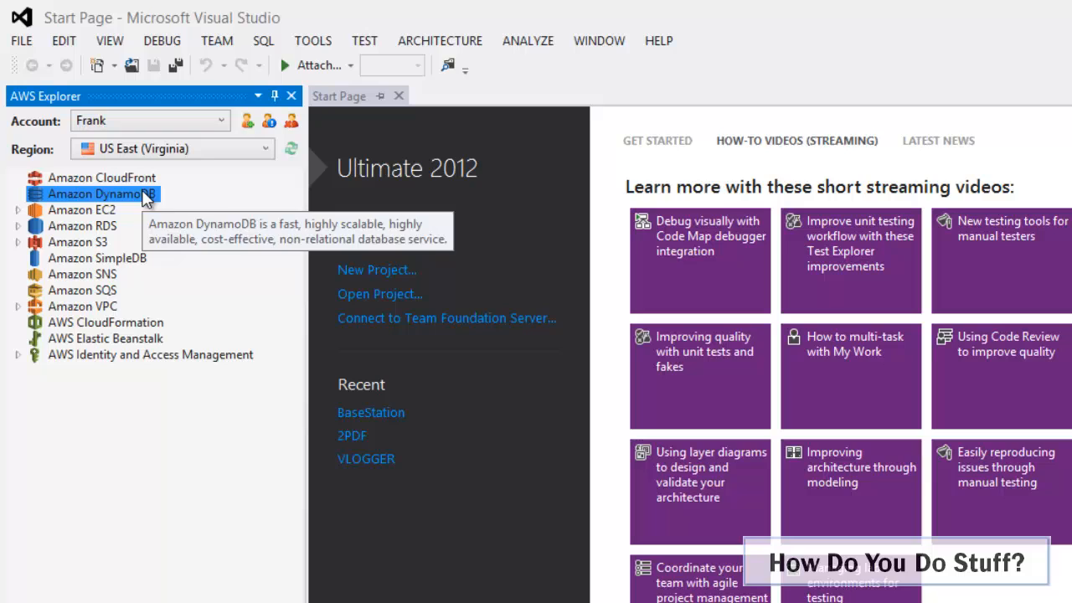
# Step: Create a DynamoDB table named Trainers with string hash key TrainerName
pyautogui.rightClick(92, 194)
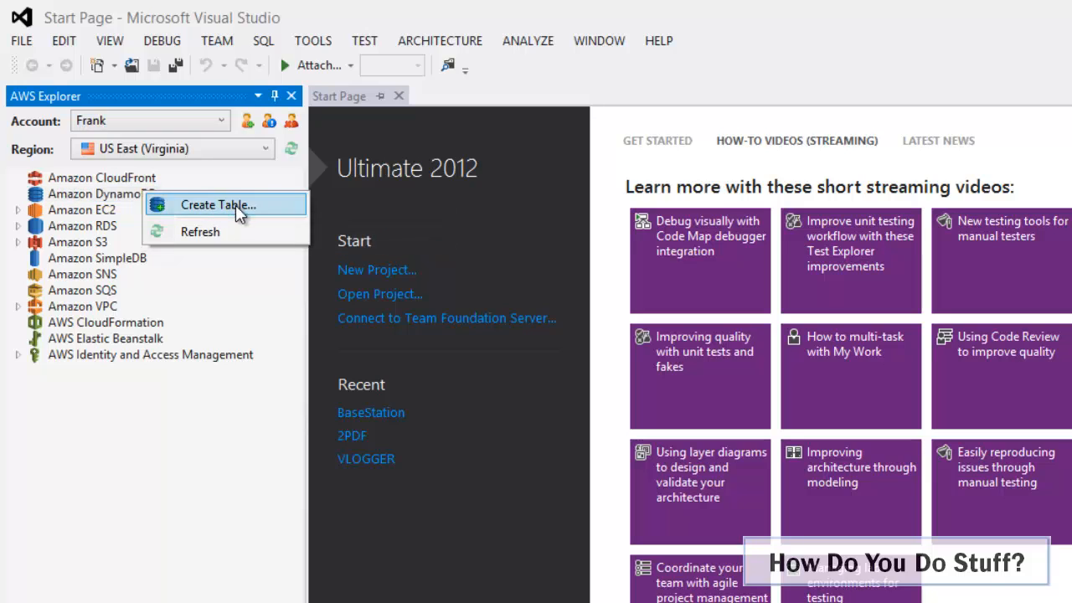
pyautogui.click(218, 205)
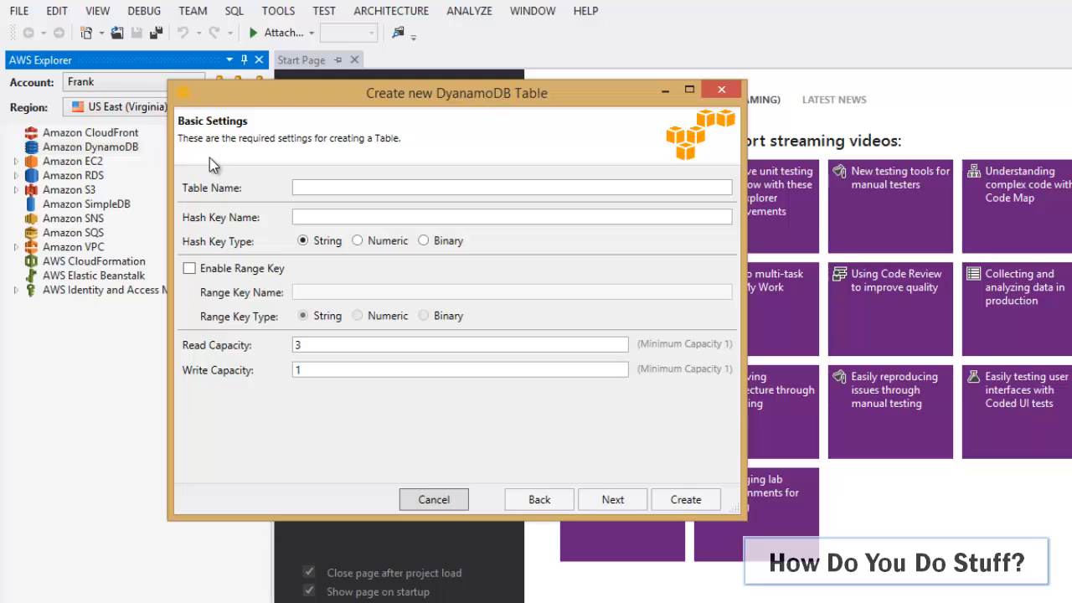
pyautogui.write('Tra')
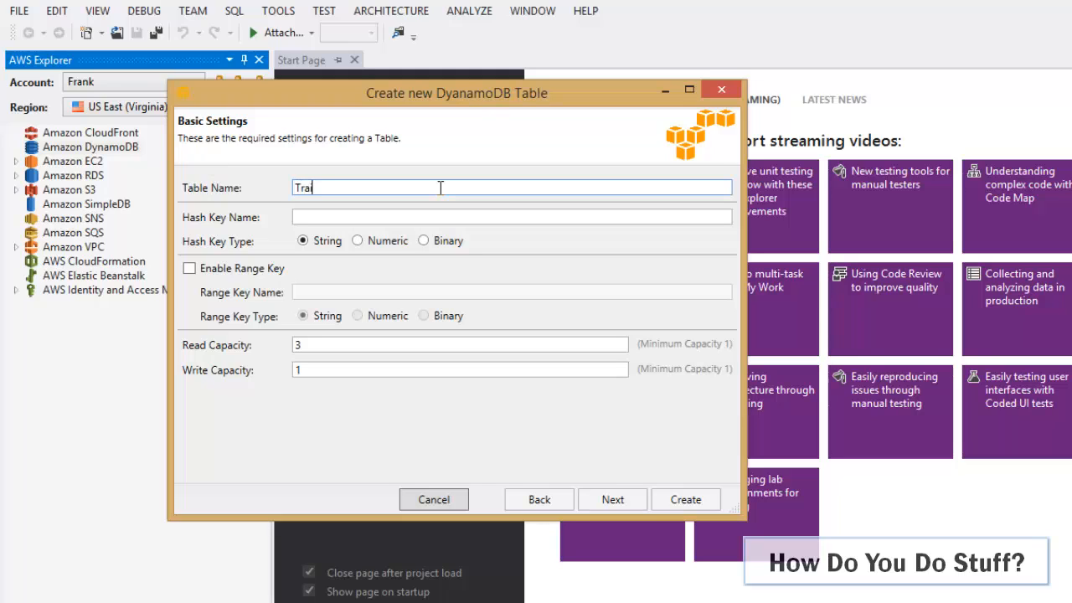
pyautogui.write('iners')
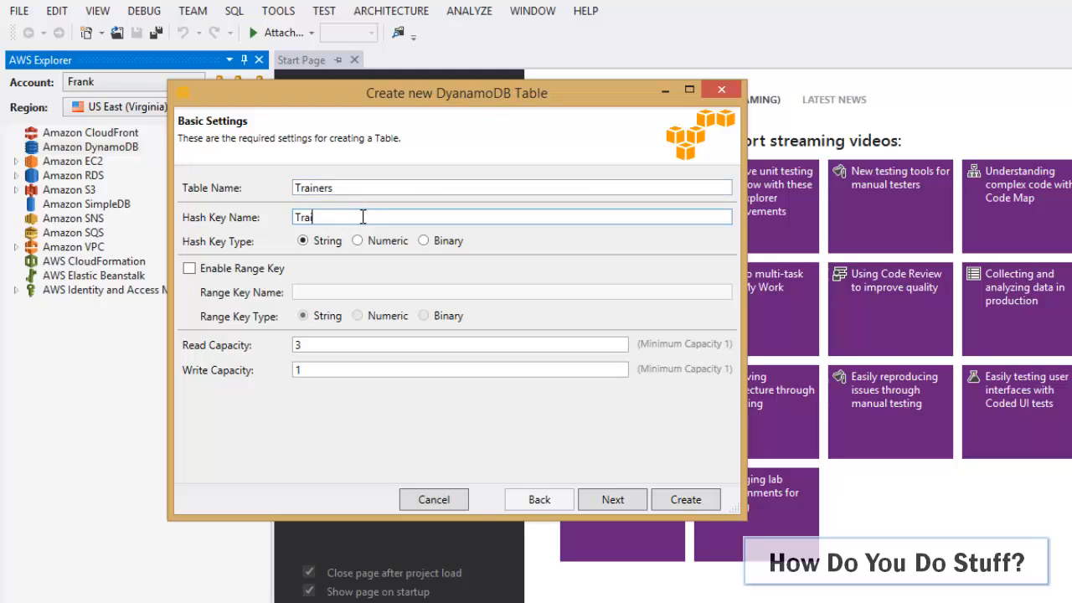
pyautogui.write('inerName')
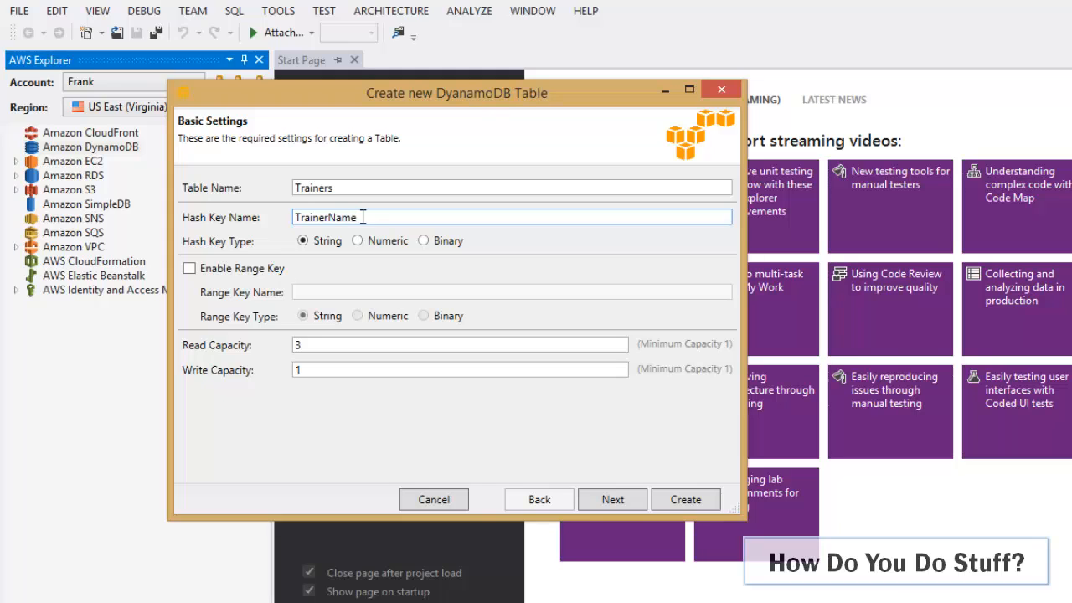
pyautogui.moveTo(351, 258)
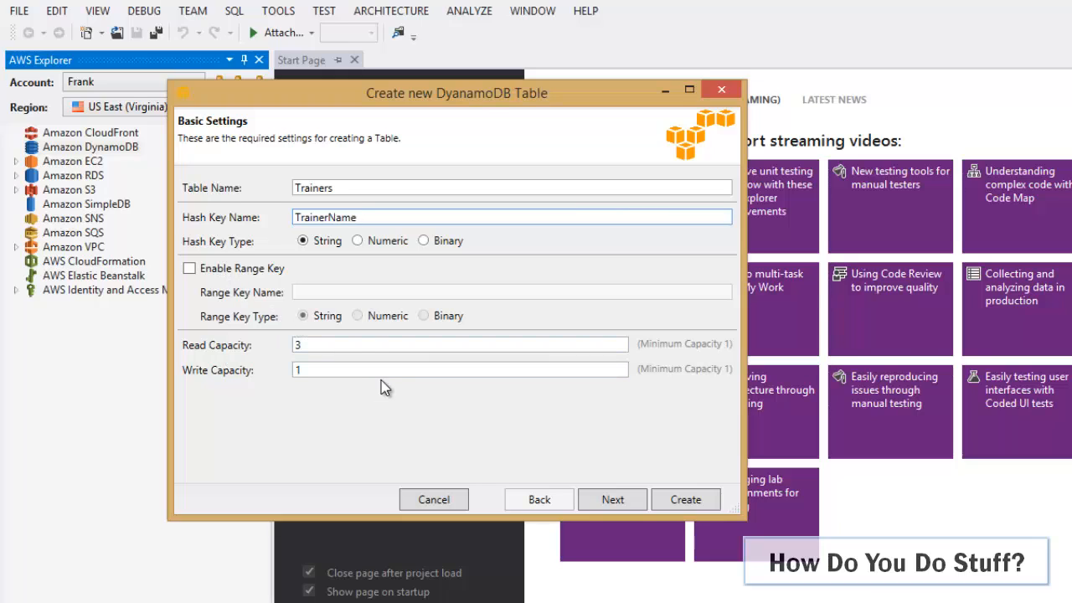
pyautogui.moveTo(601, 499)
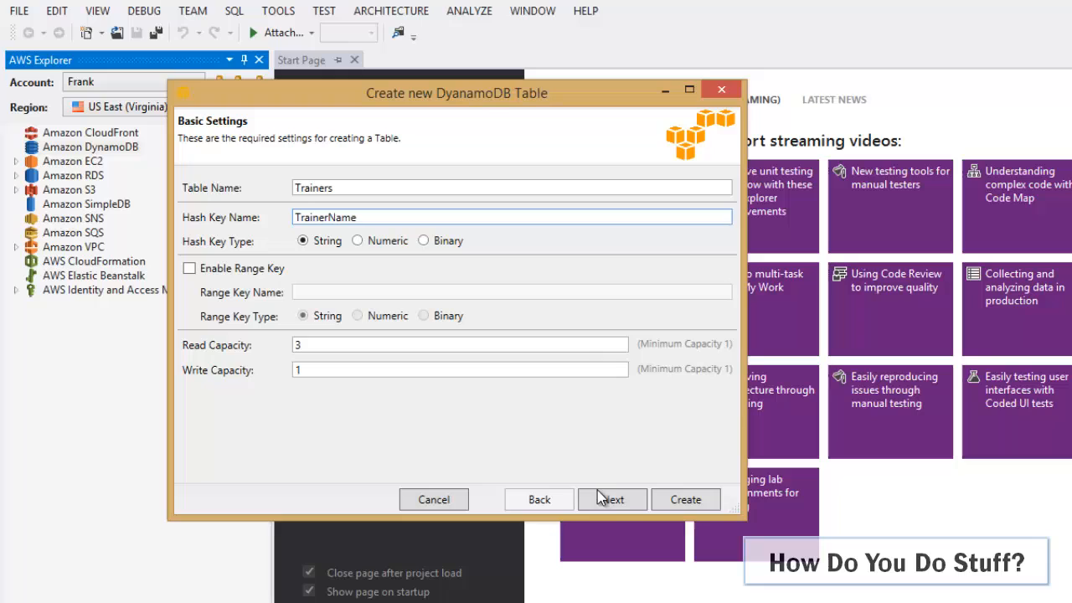
# Step: Advance past Basic Settings and Secondary Indexes to Notifications, keeping defaults and no alarm
pyautogui.click(613, 499)
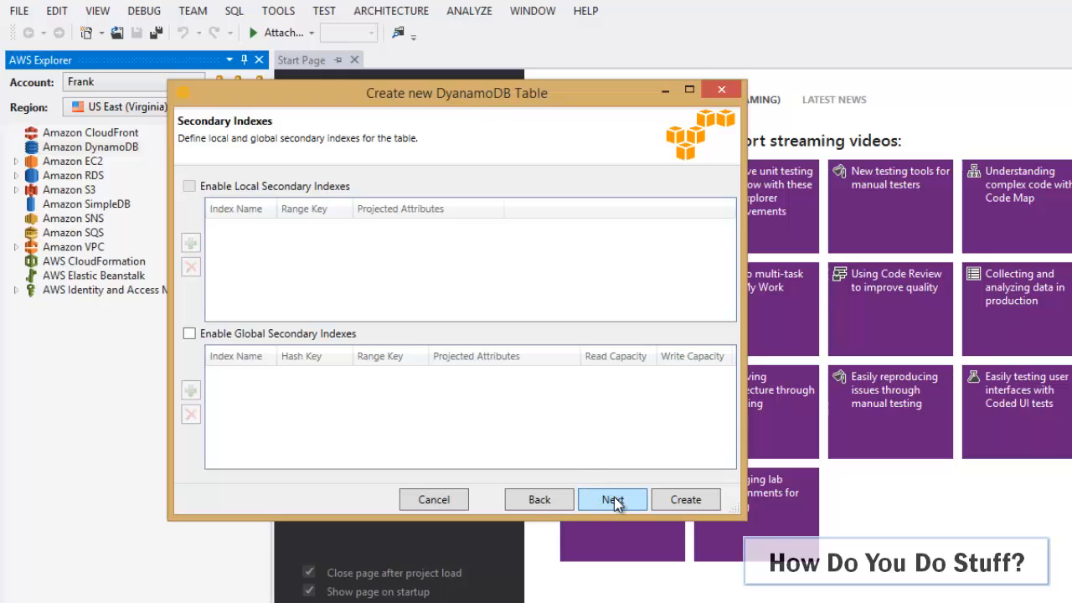
pyautogui.click(613, 499)
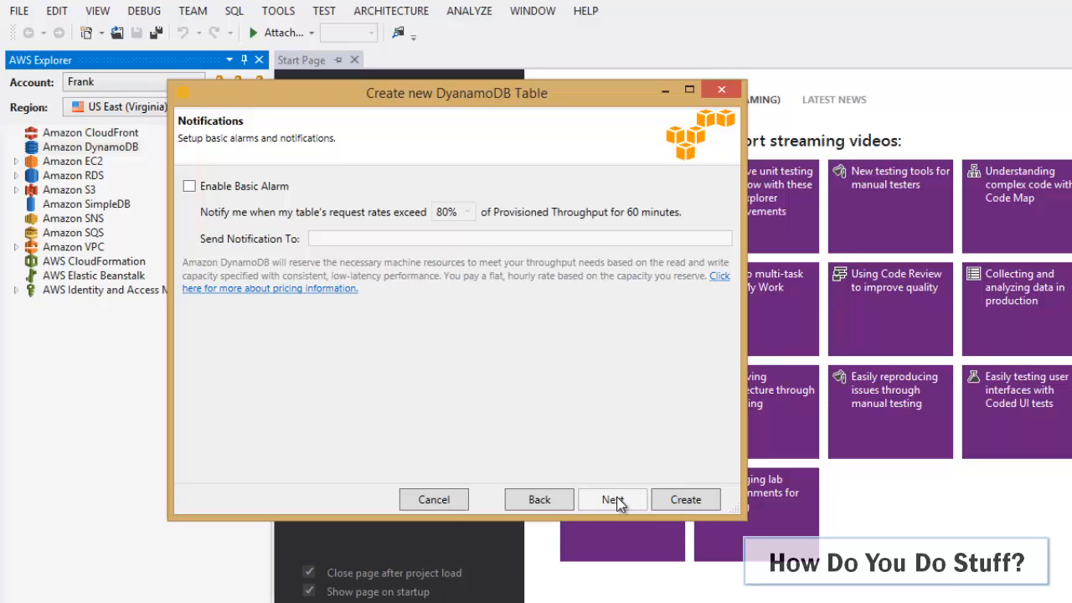
pyautogui.moveTo(621, 502)
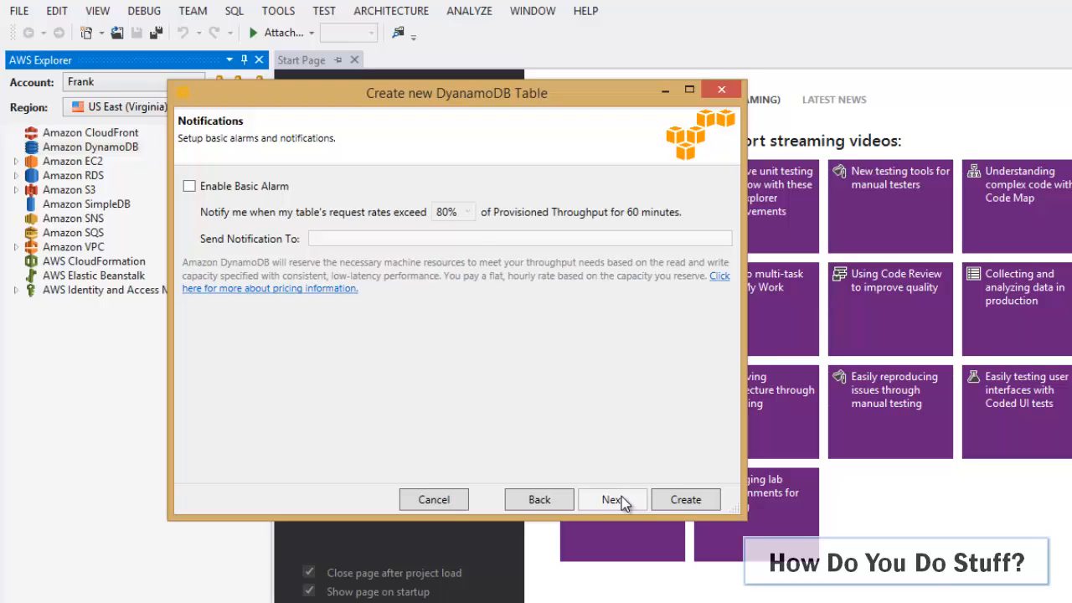
pyautogui.click(685, 499)
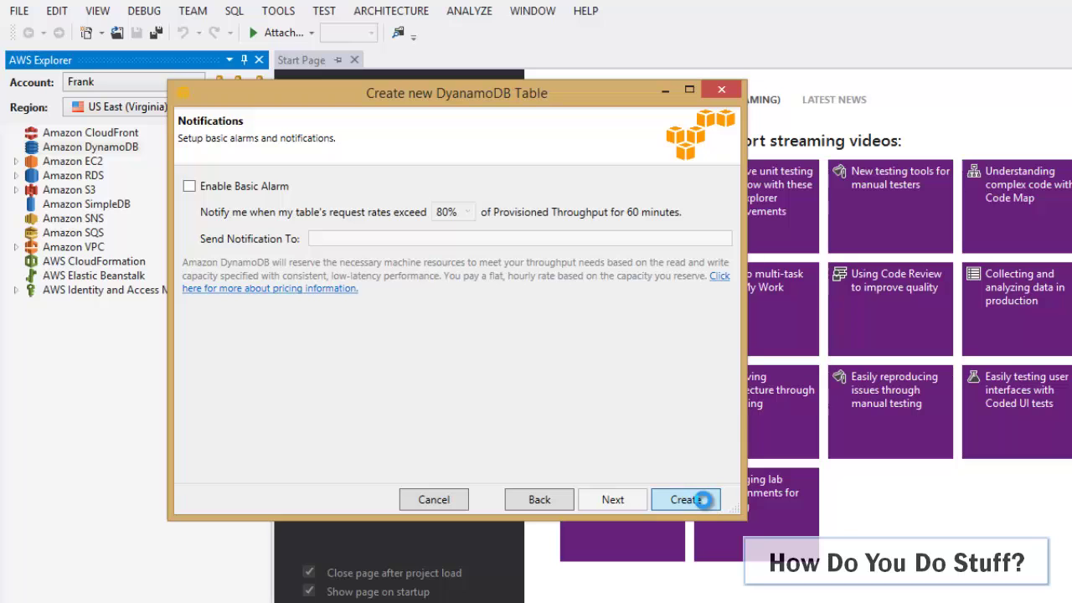
# Step: Finish the wizard so the Trainers table appears under Amazon DynamoDB
pyautogui.click(686, 500)
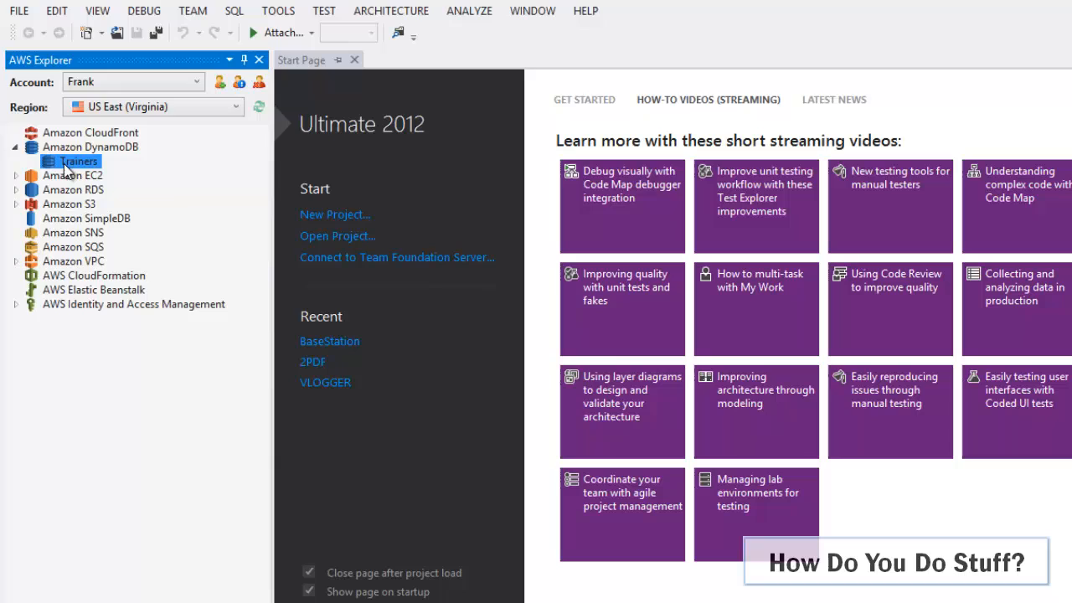
pyautogui.moveTo(168, 182)
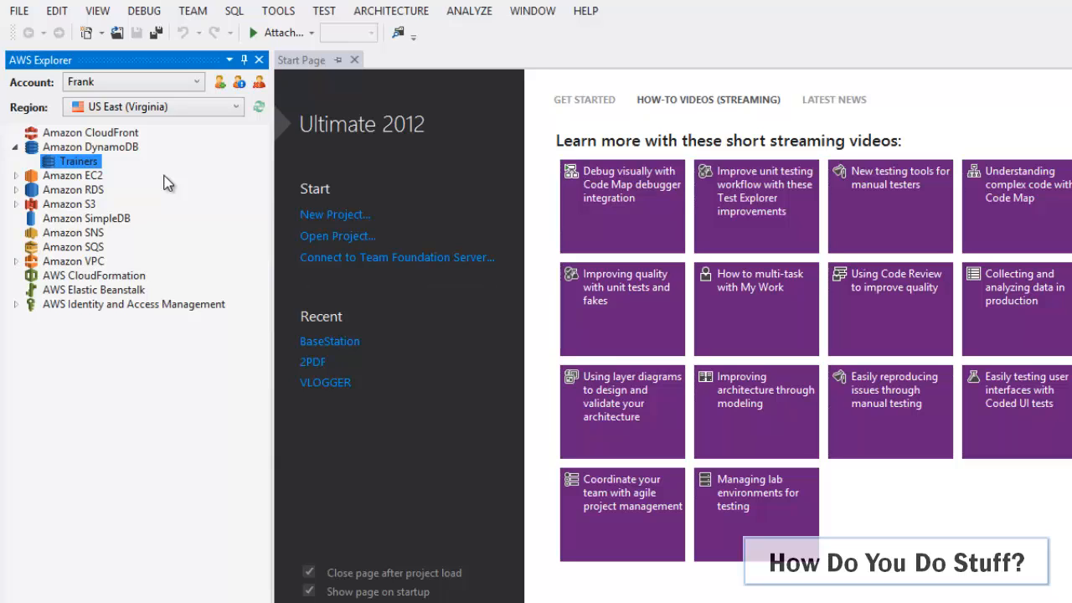
pyautogui.moveTo(124, 180)
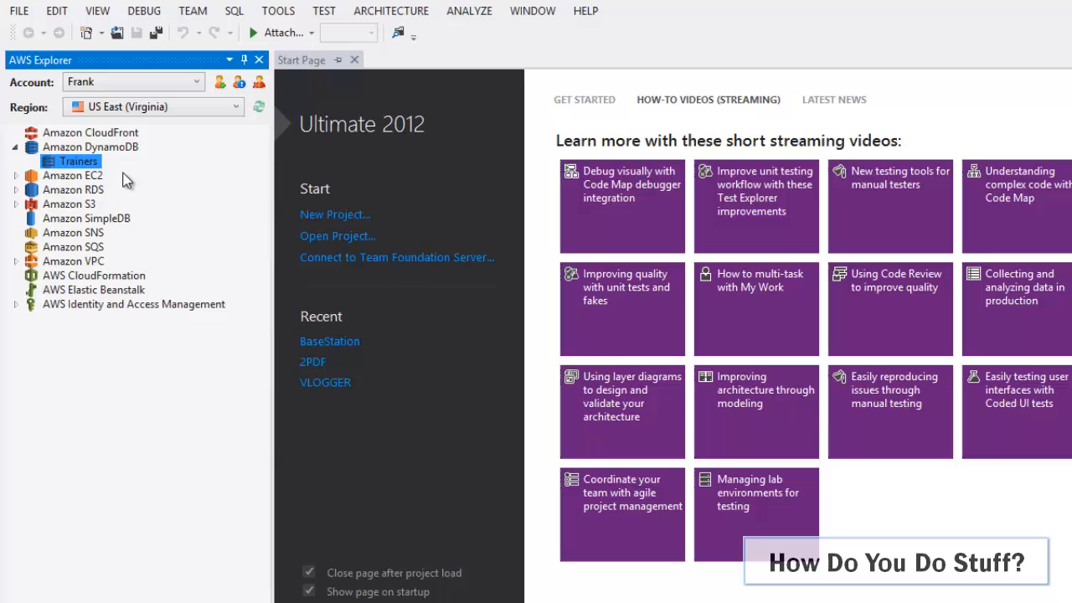
# Step: Show the Trainers table contents and begin editing the first TrainerName cell
pyautogui.rightClick(77, 161)
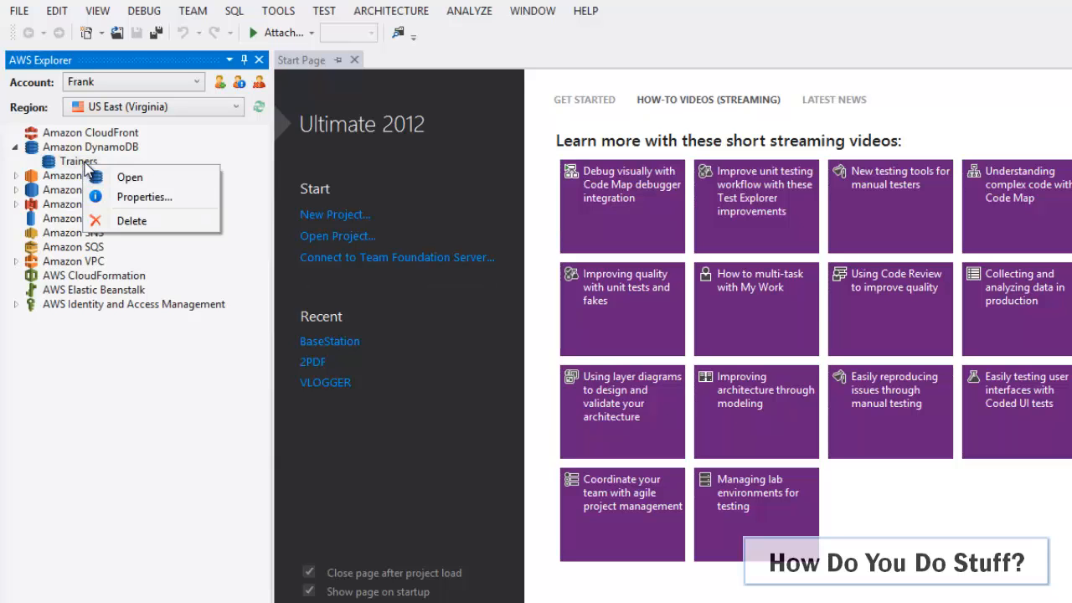
pyautogui.click(129, 177)
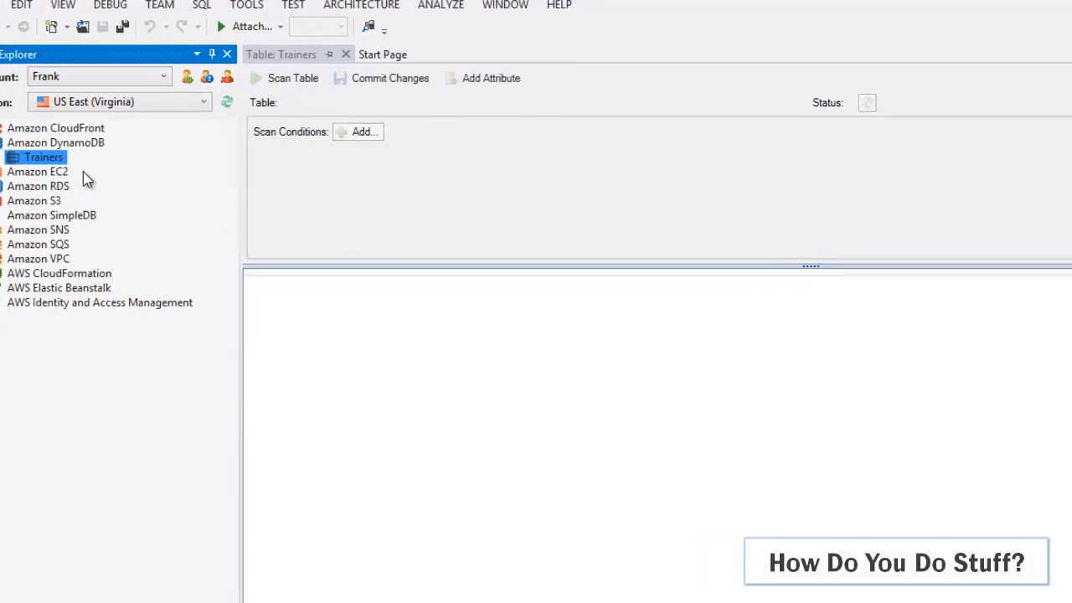
pyautogui.click(291, 79)
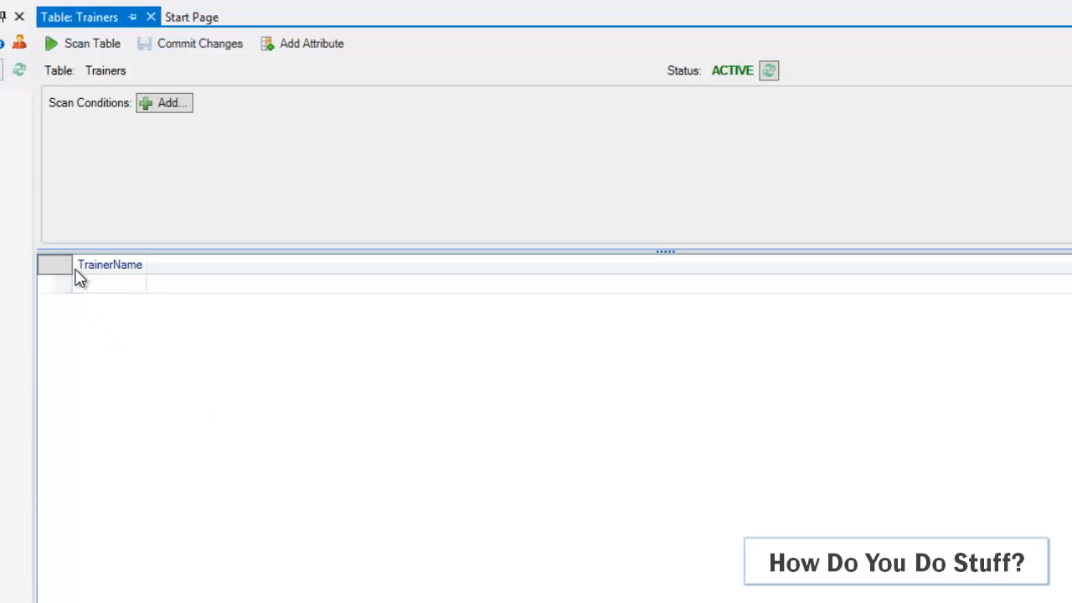
pyautogui.click(108, 283)
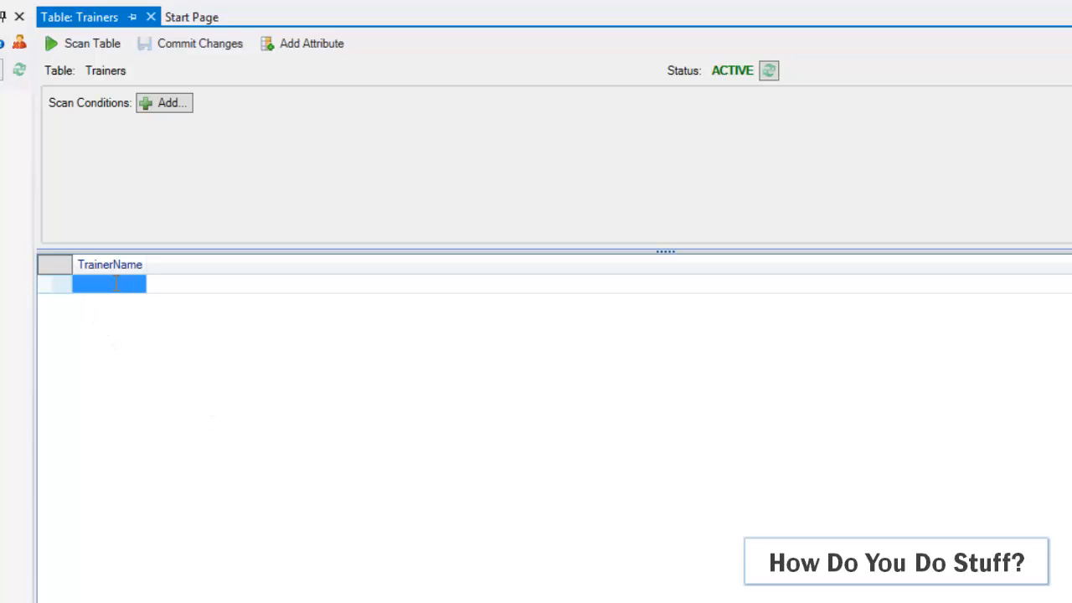
pyautogui.click(109, 283)
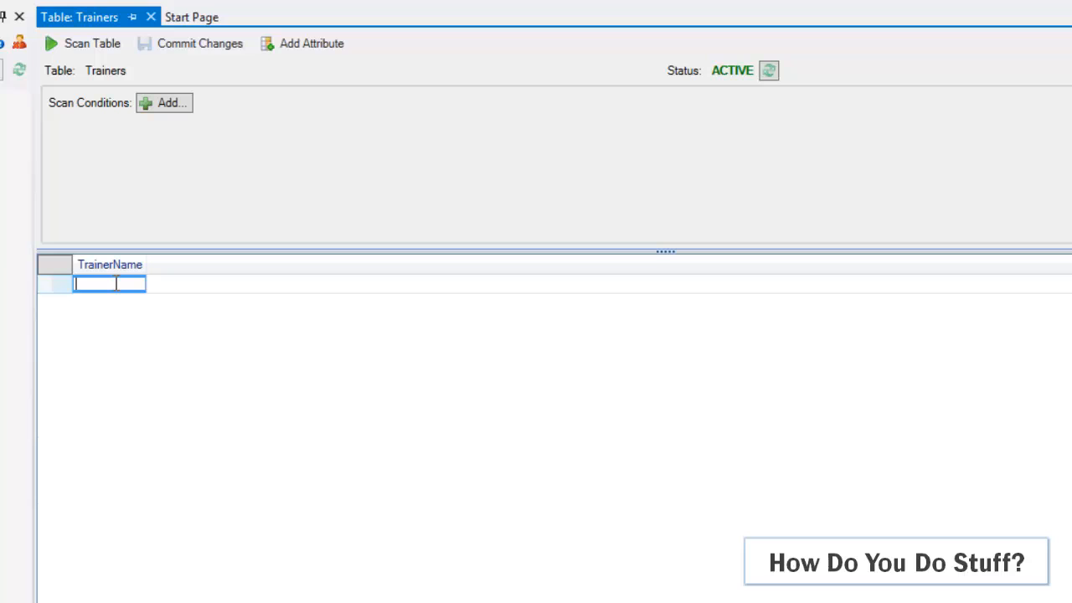
# Step: Enter Phil, Matt, Mike and Geraldine as TrainerName rows
pyautogui.write('Phil')
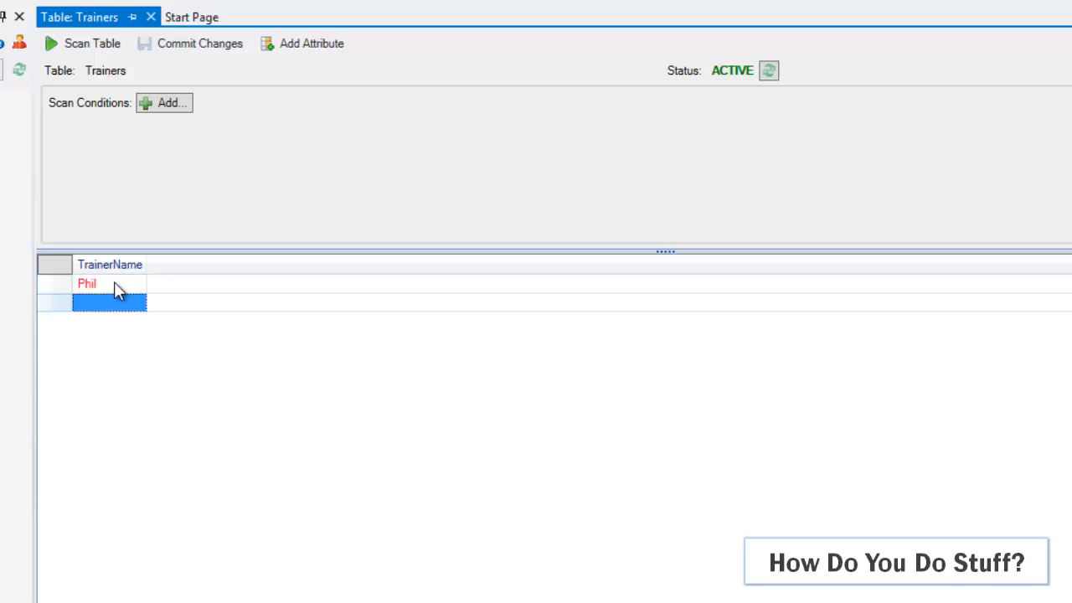
pyautogui.write('Matt')
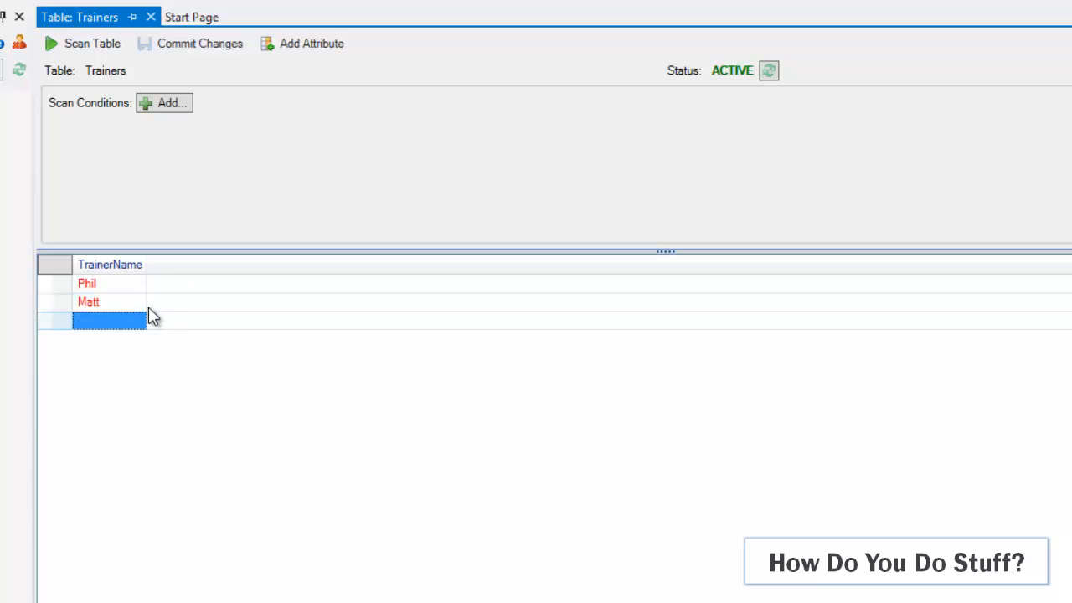
pyautogui.write('Mike')
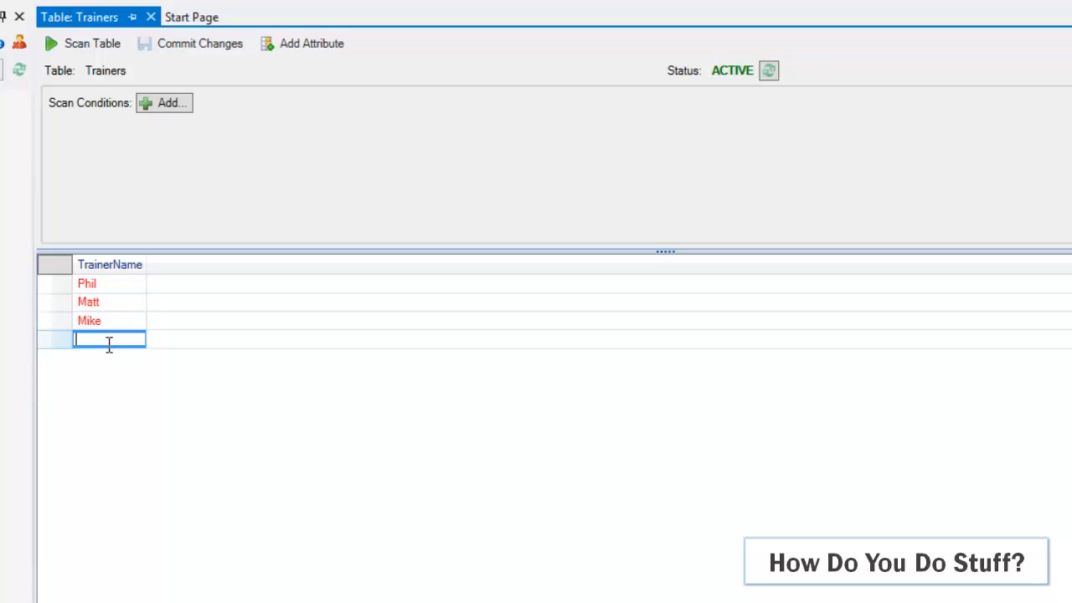
pyautogui.write('Gerald')
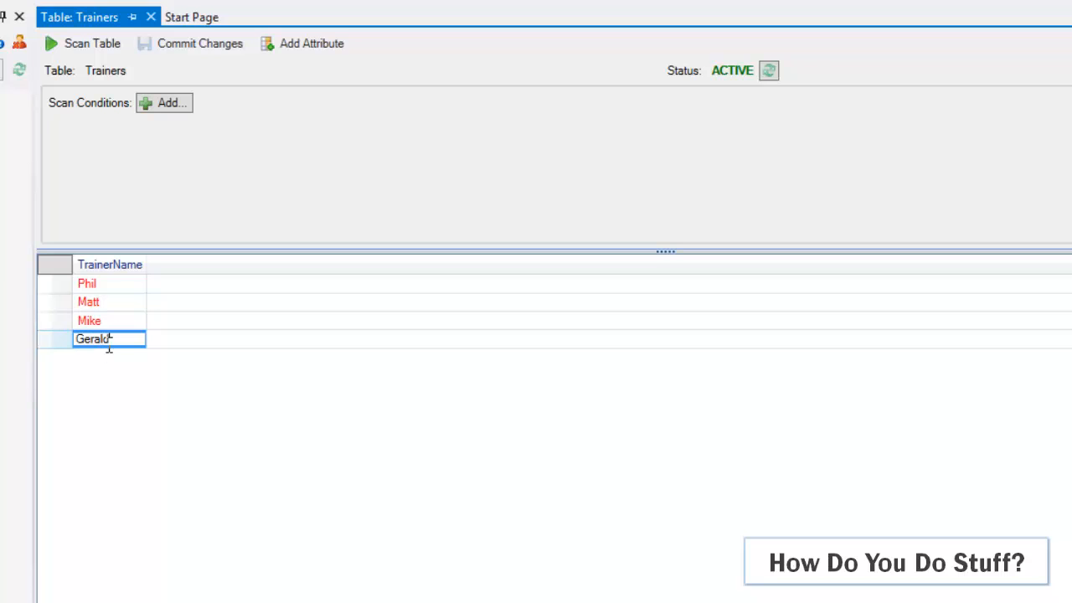
pyautogui.write('ine')
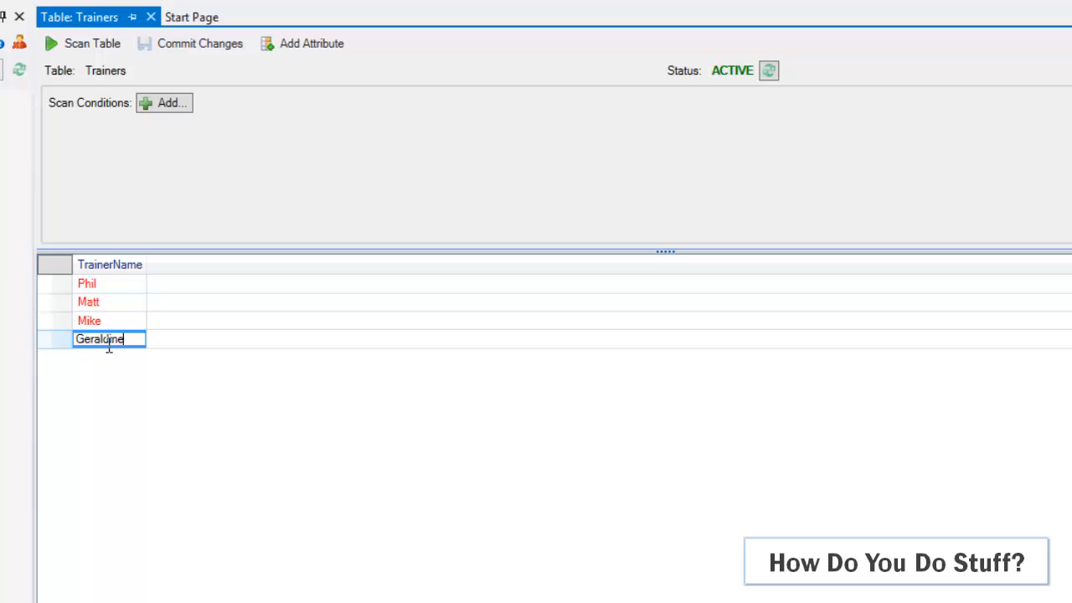
pyautogui.press('Return')
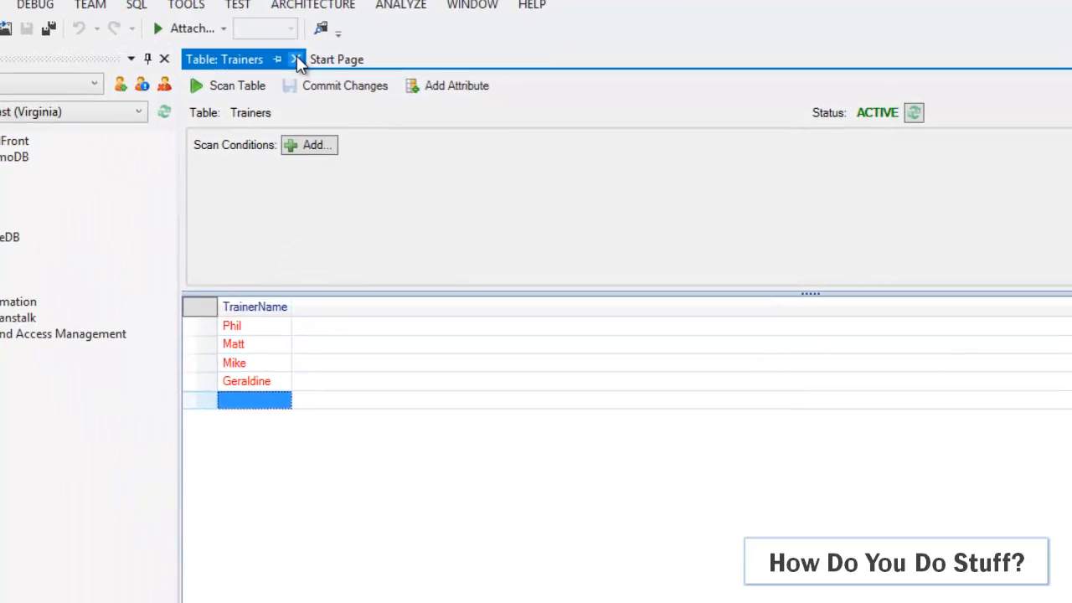
# Step: Close the Trainers table view and delete the Trainers table, confirming with Yes
pyautogui.click(295, 59)
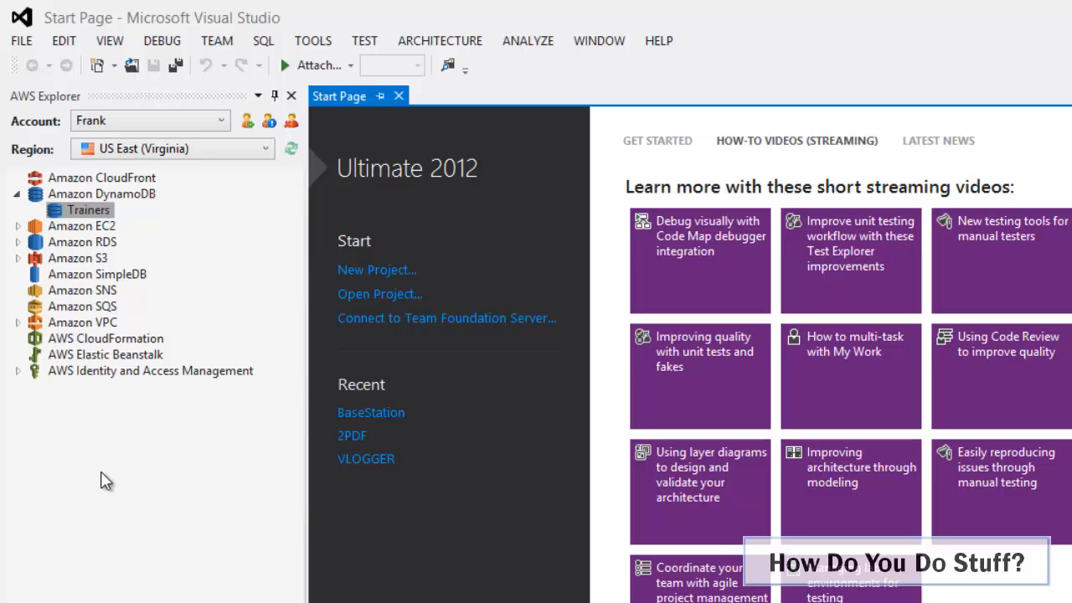
pyautogui.moveTo(59, 271)
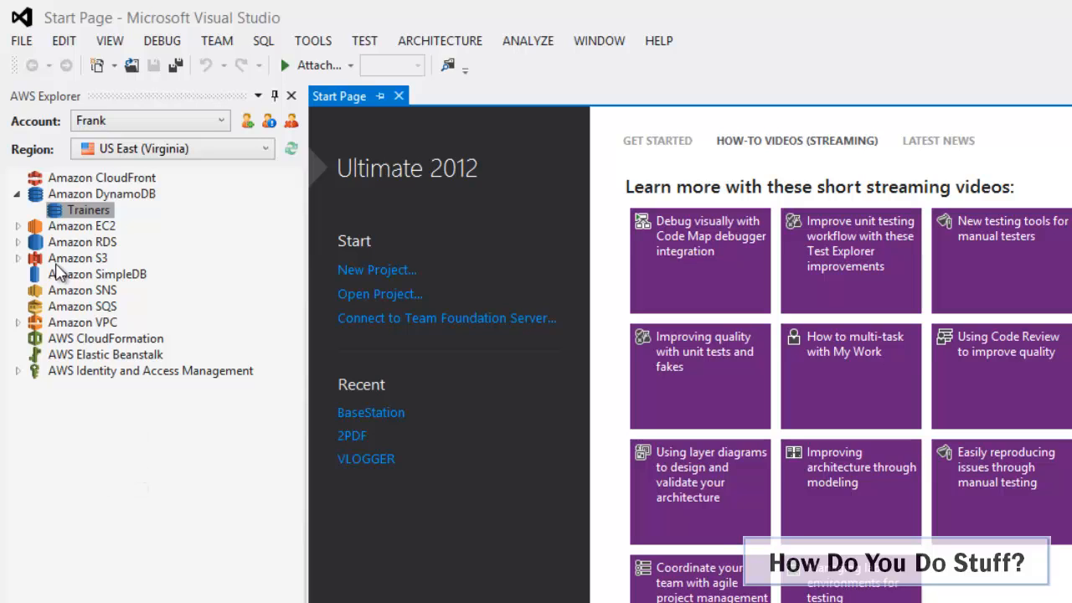
pyautogui.rightClick(87, 211)
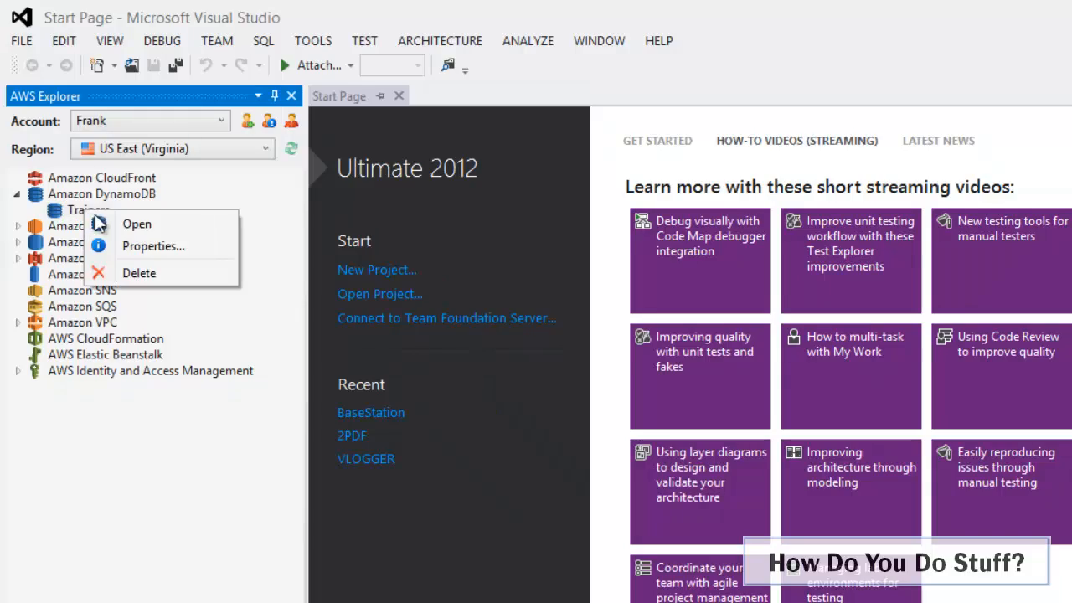
pyautogui.click(139, 273)
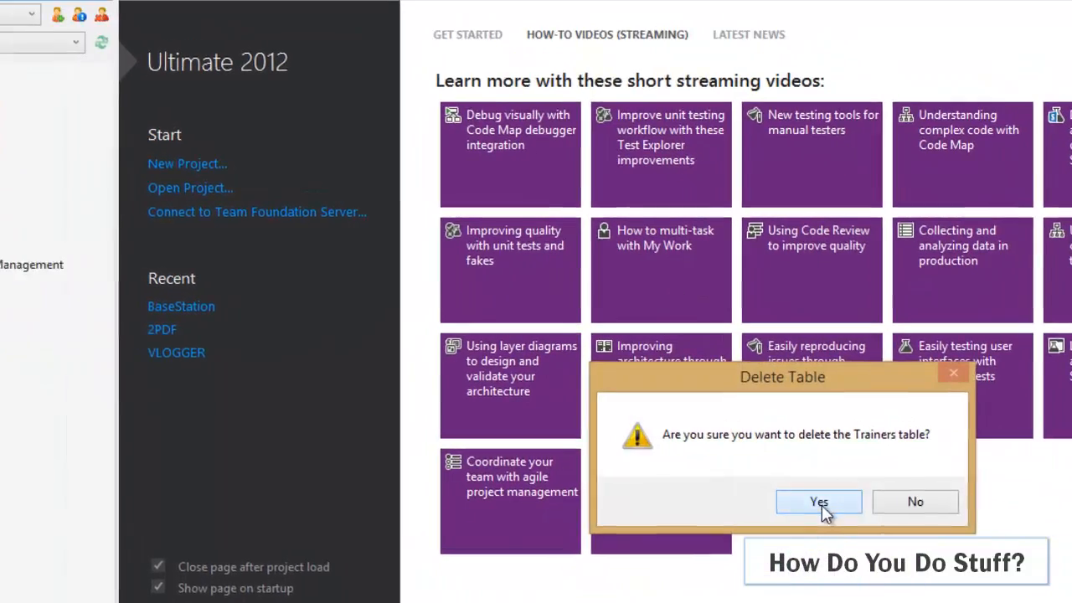
pyautogui.click(818, 501)
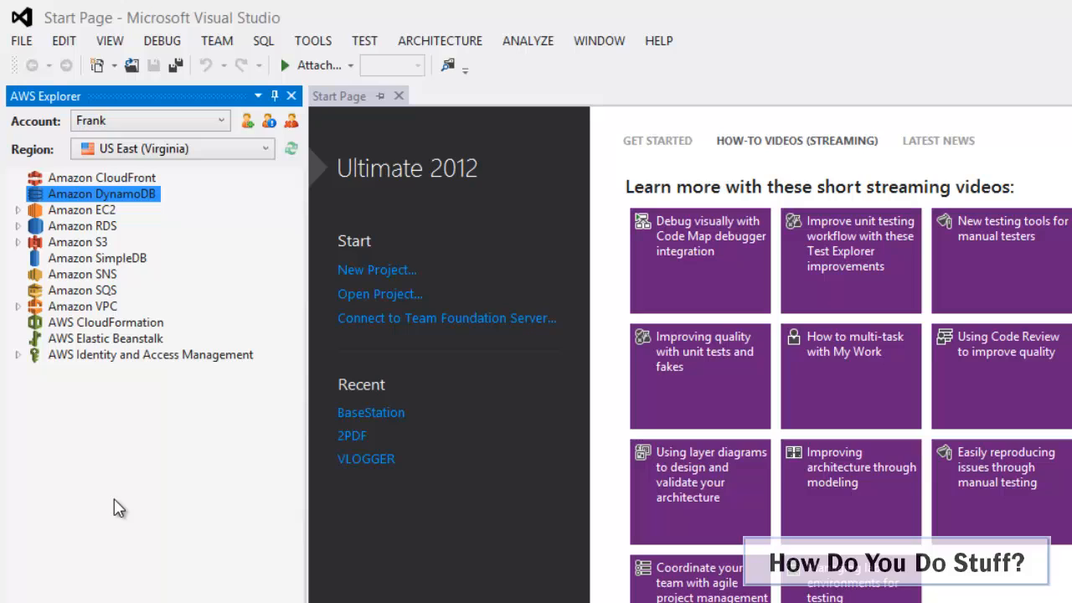